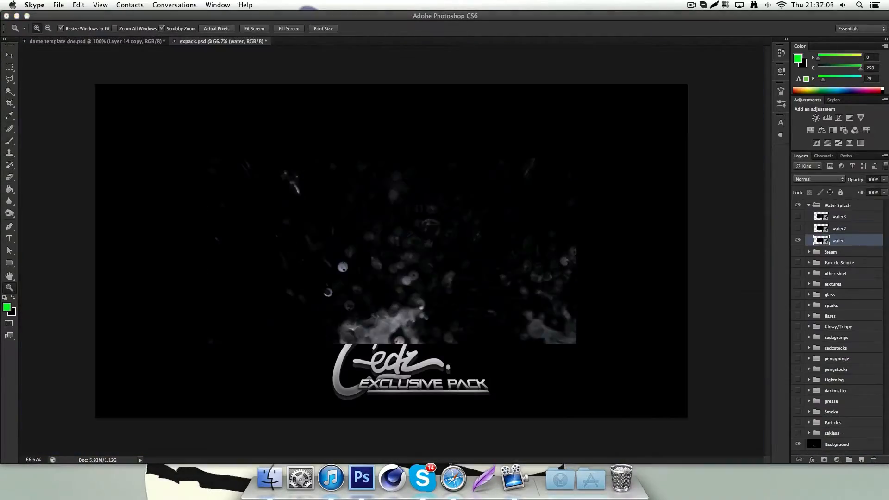
Switch from expack.psd back to the dante template document with the green STUDIOS banner.
click(95, 41)
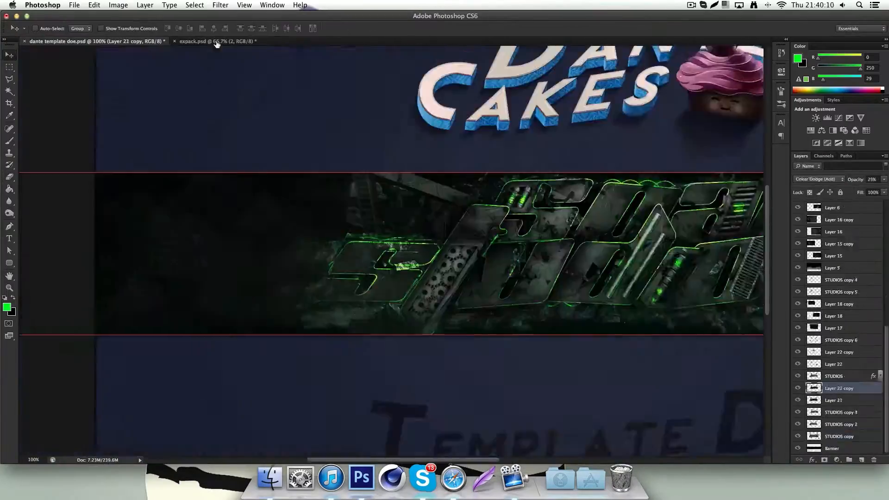